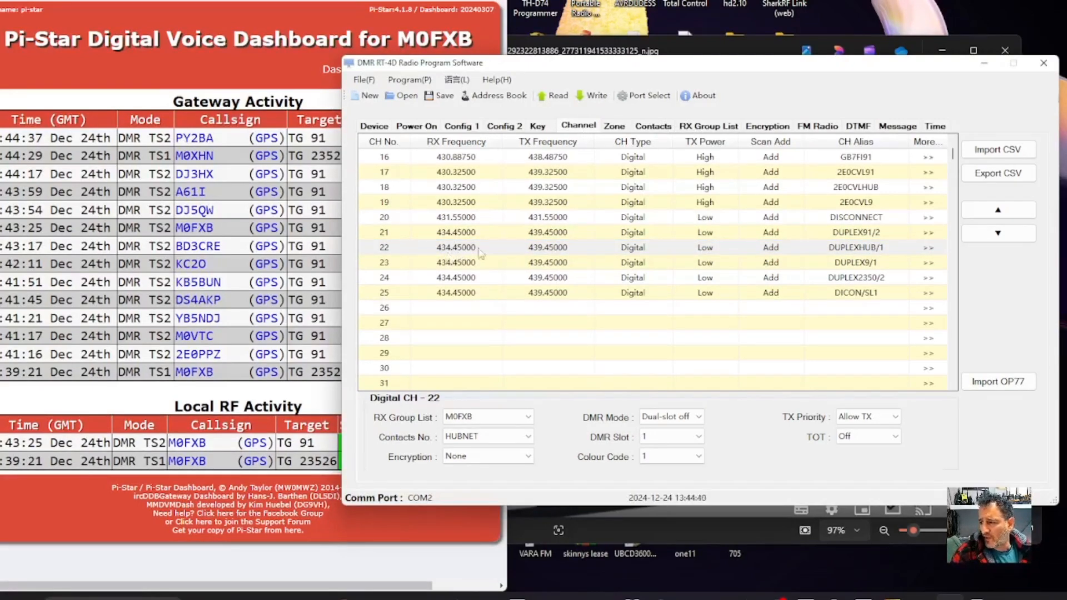
mouse_move(950, 254)
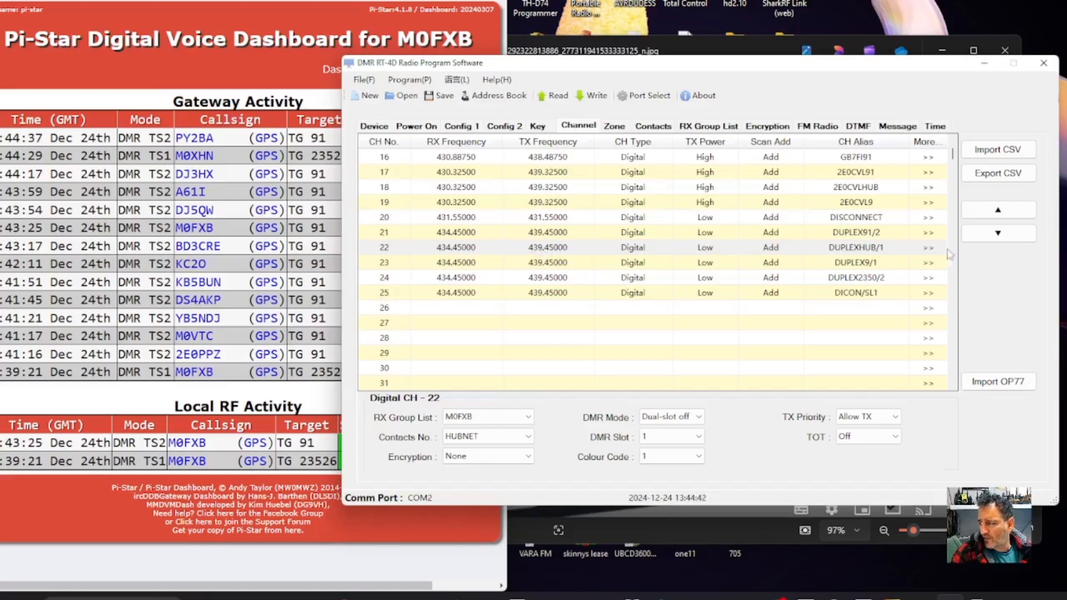
Rename channel 22's alias to DUPLEXHUB/1, marking it as the slot 1 HUBNET channel
double_click(856, 247)
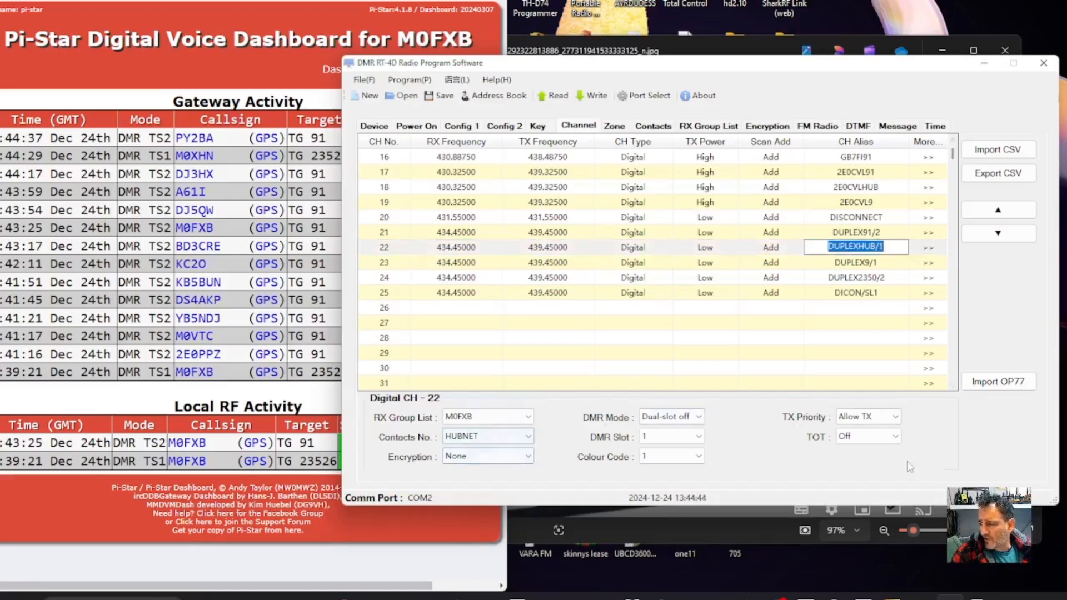
mouse_move(710, 480)
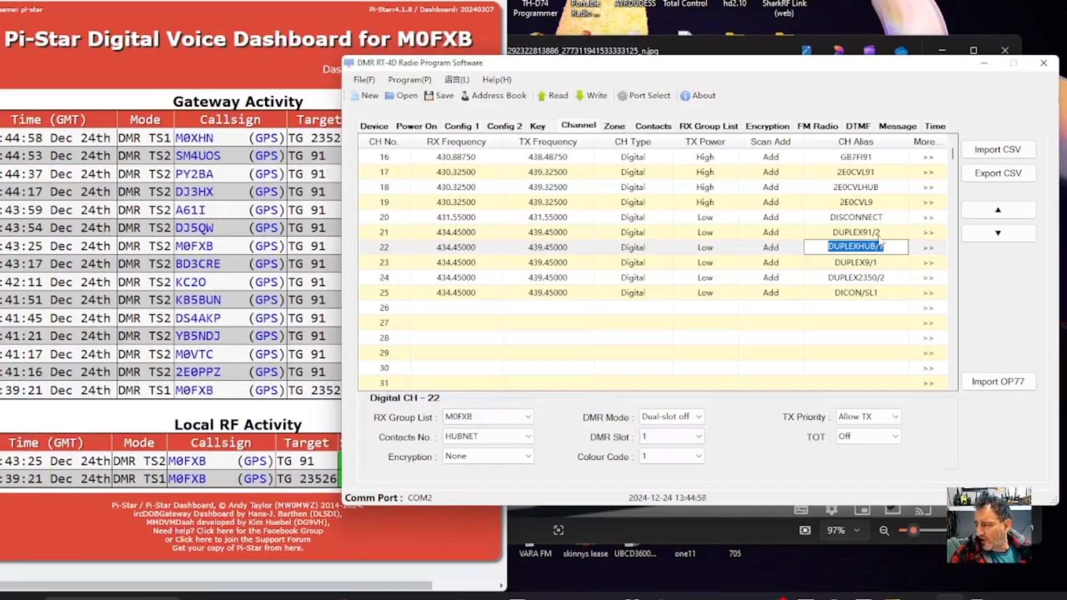
type("1")
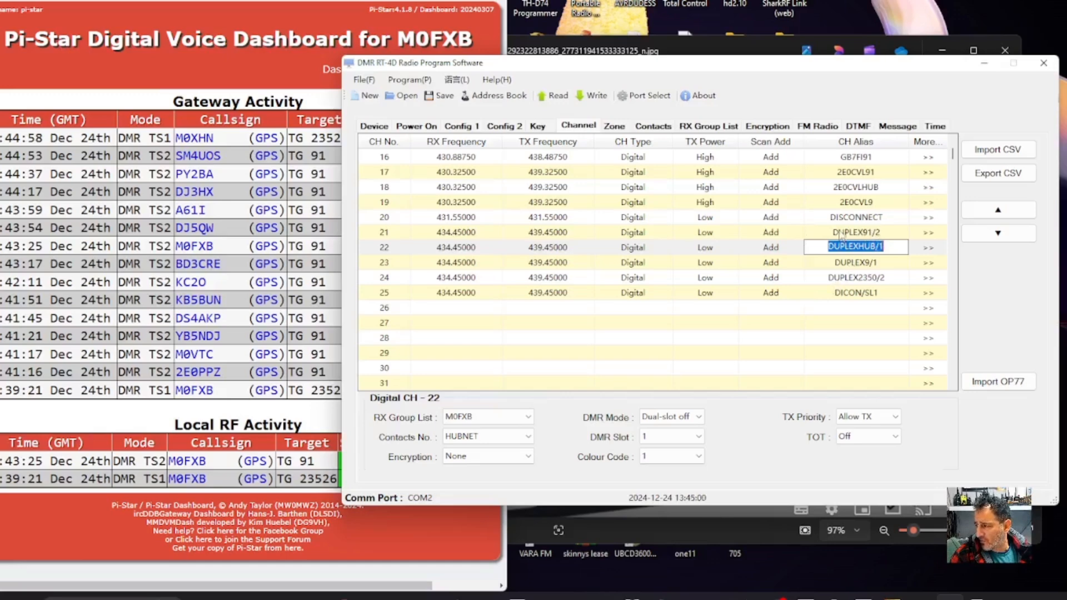
Select channel 21 (DUPLEX91/2) and keep WORLDWIDE91 as its contact on DMR slot 2
left_click(856, 232)
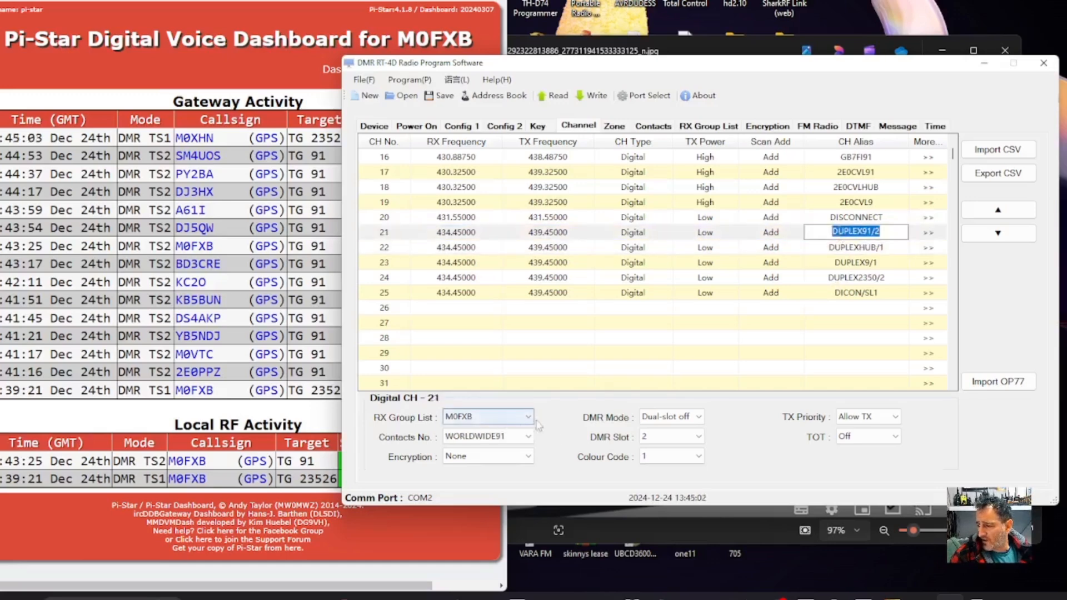
left_click(530, 435)
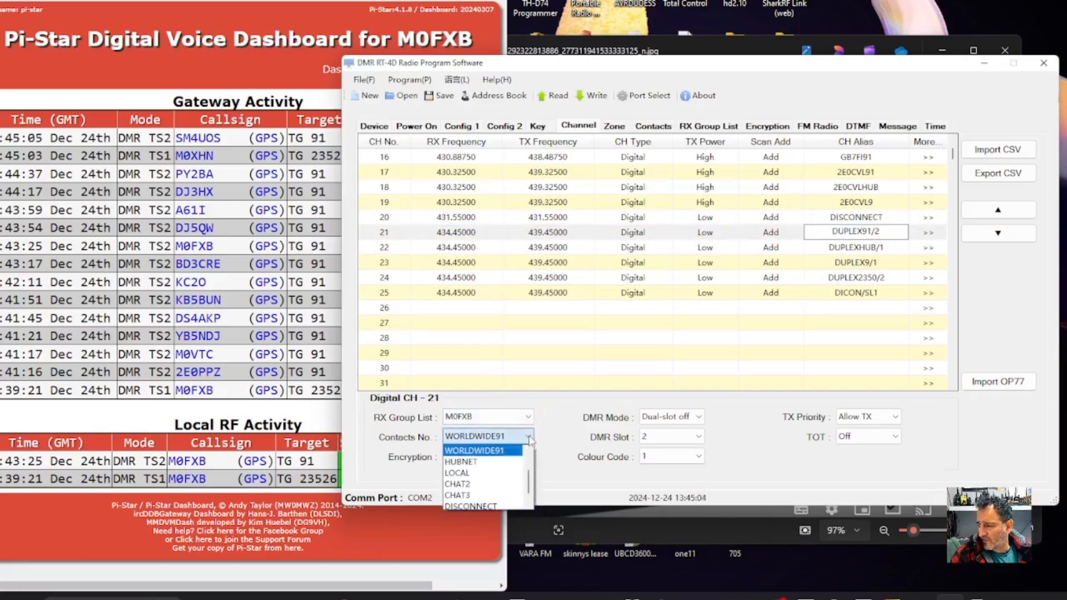
left_click(475, 450)
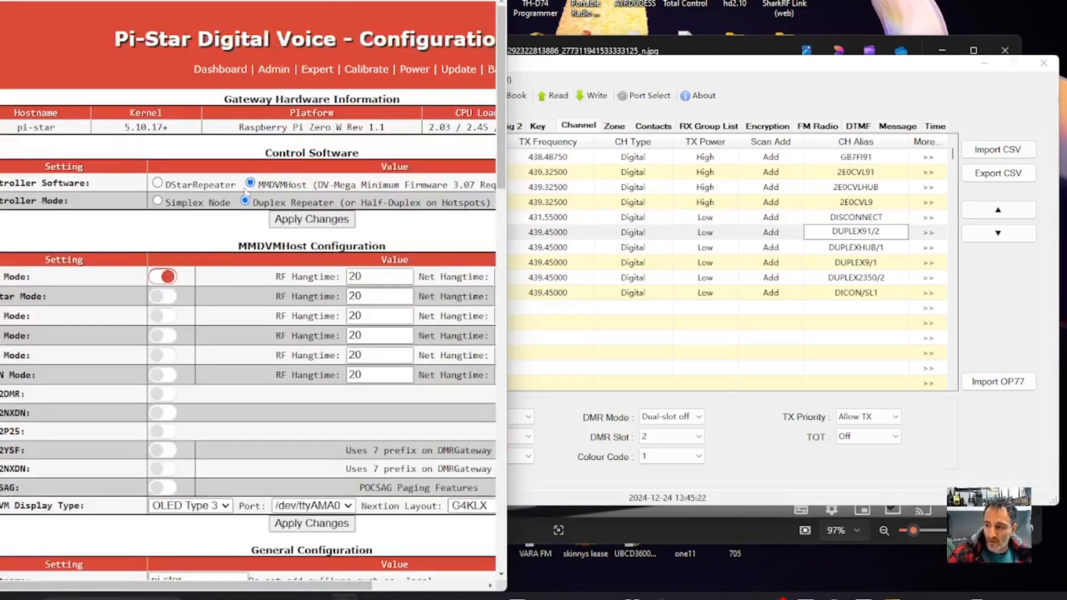
Check Pi-Star shows duplex repeater mode, RX 439.450000 and TX 434.450000 MHz, then return to the dashboard
scroll("down", 3)
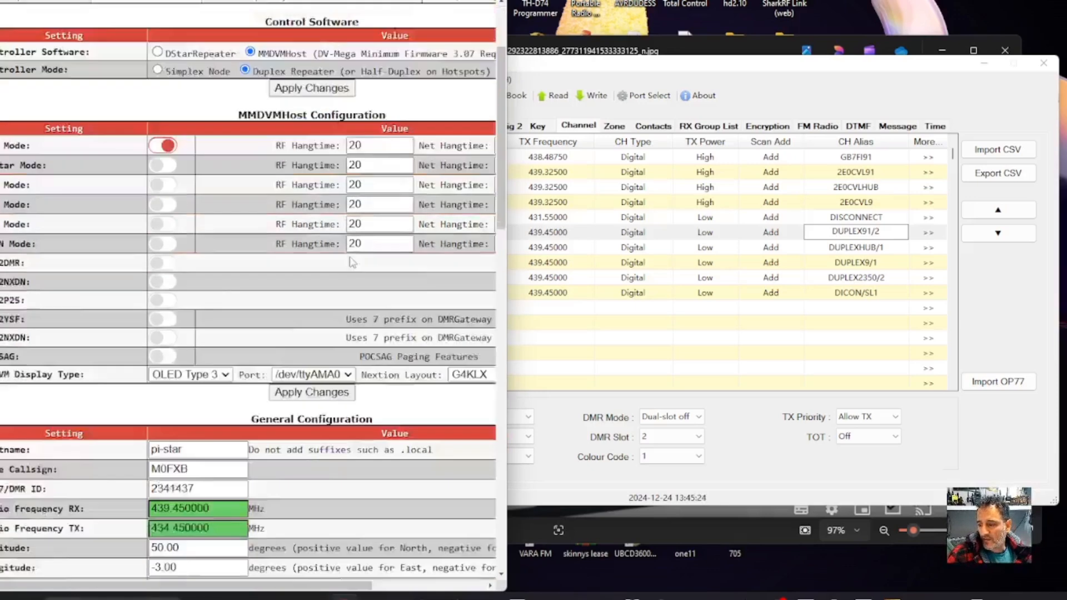
scroll("down", 3)
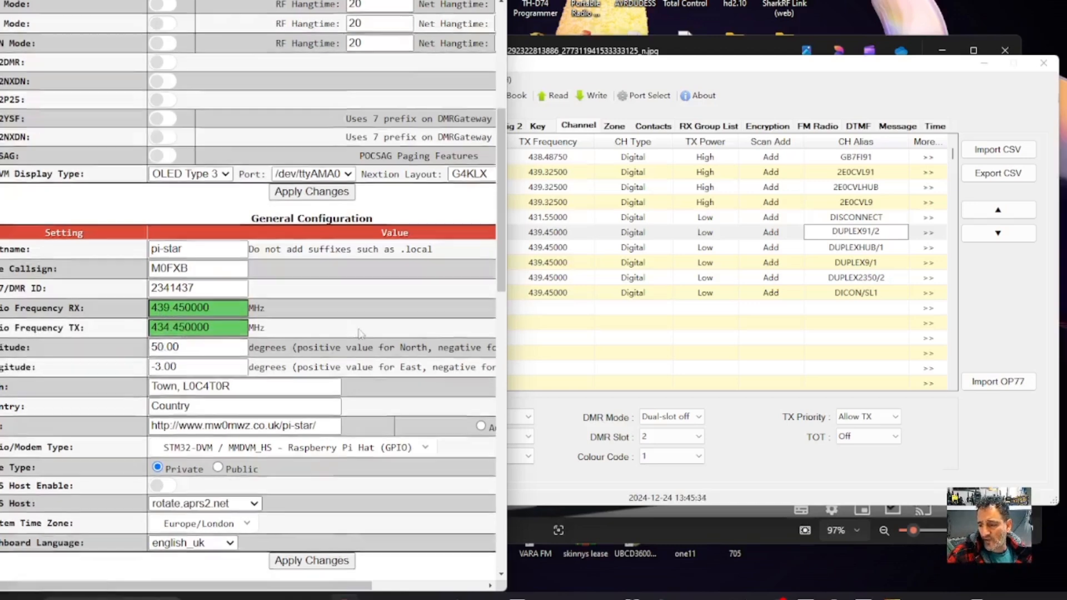
scroll("up", 3)
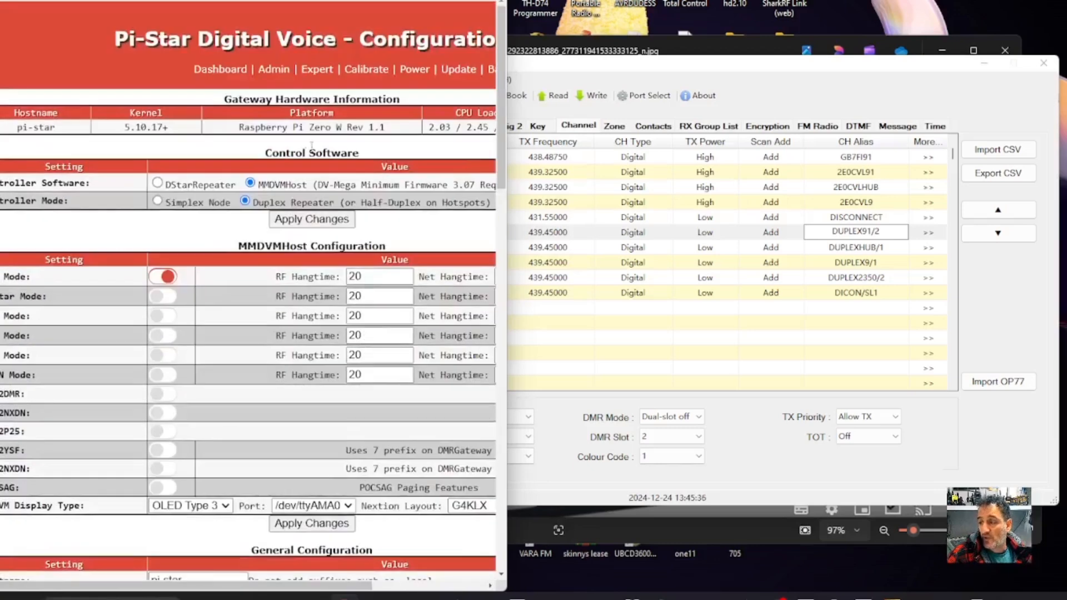
left_click(219, 69)
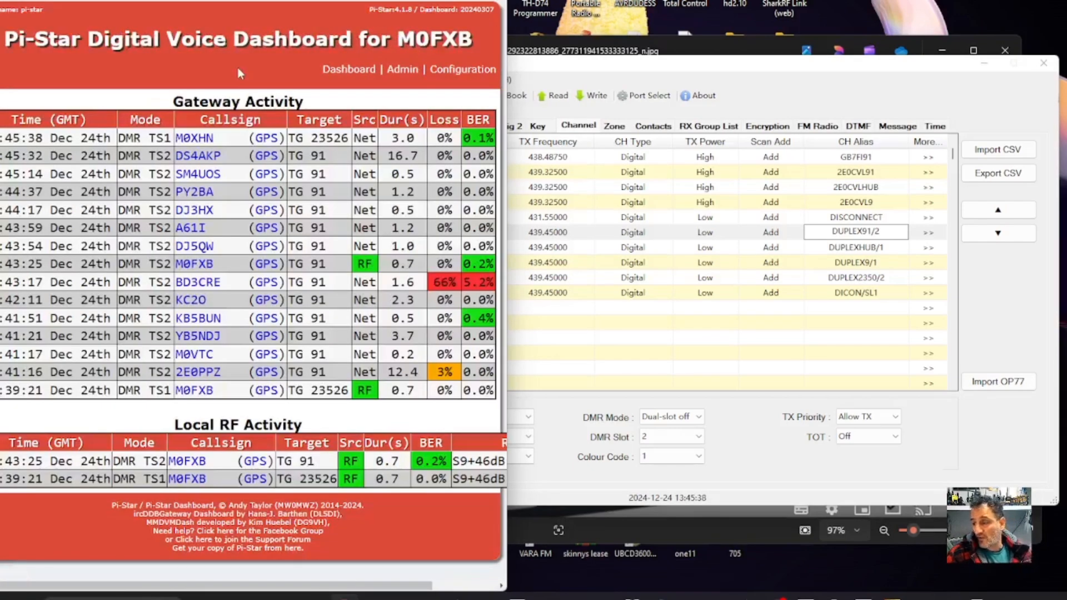